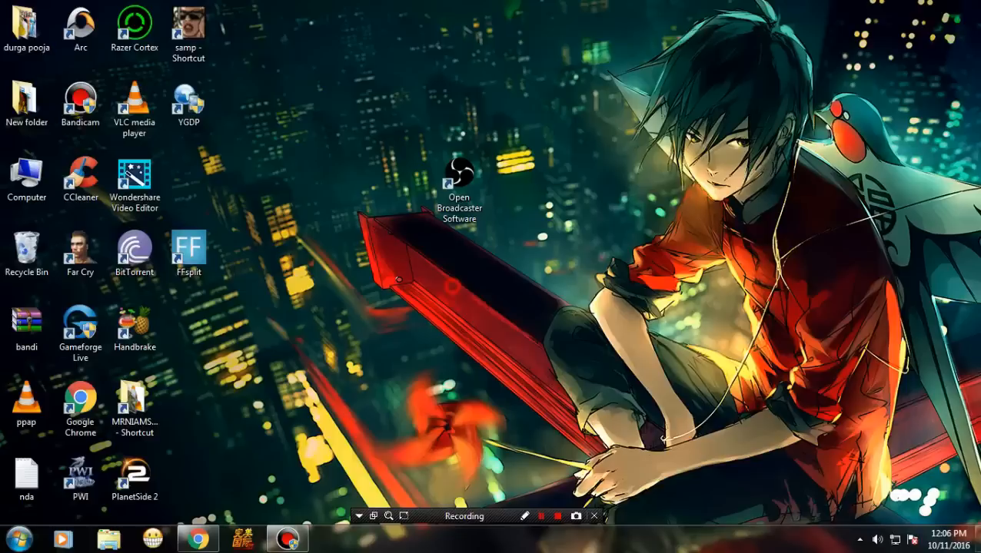
Step: Launch Open Broadcaster Software and dismiss the 'Could not initialize DirectX 10' error
left_click(549, 517)
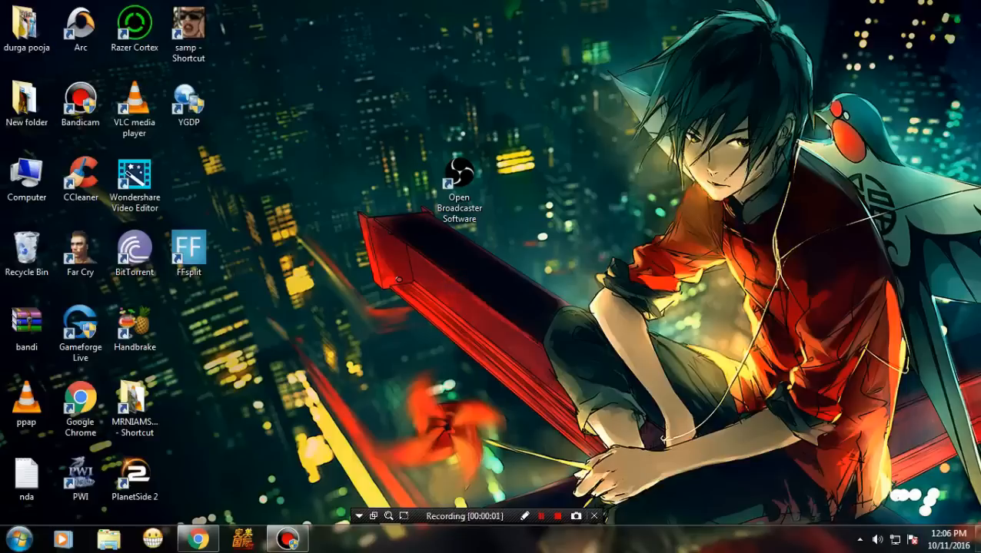
left_click(456, 174)
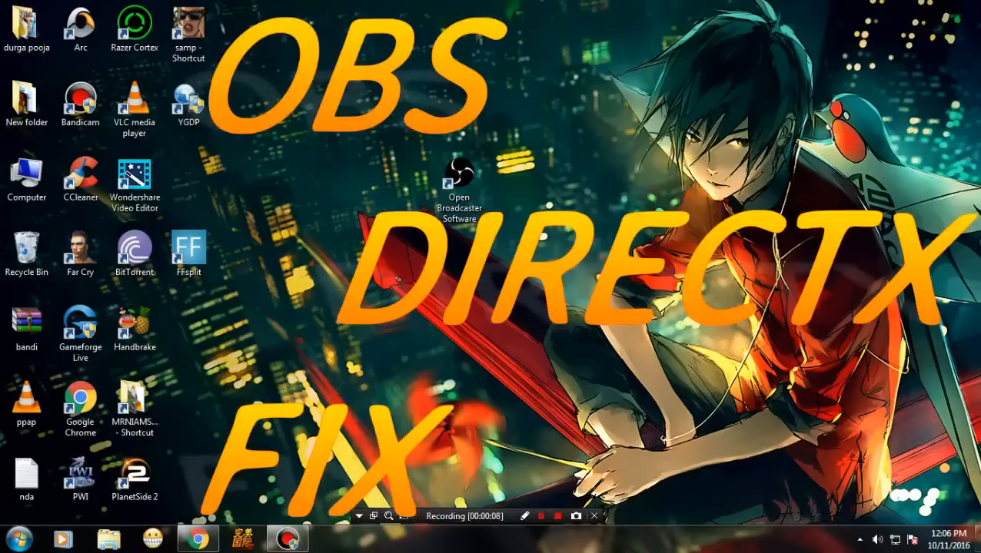
left_click(458, 175)
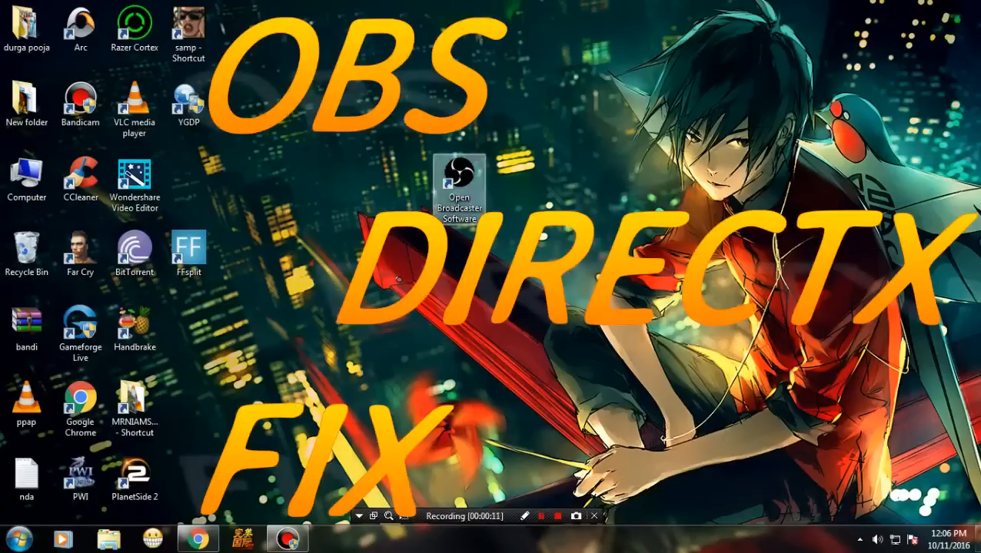
double_click(457, 172)
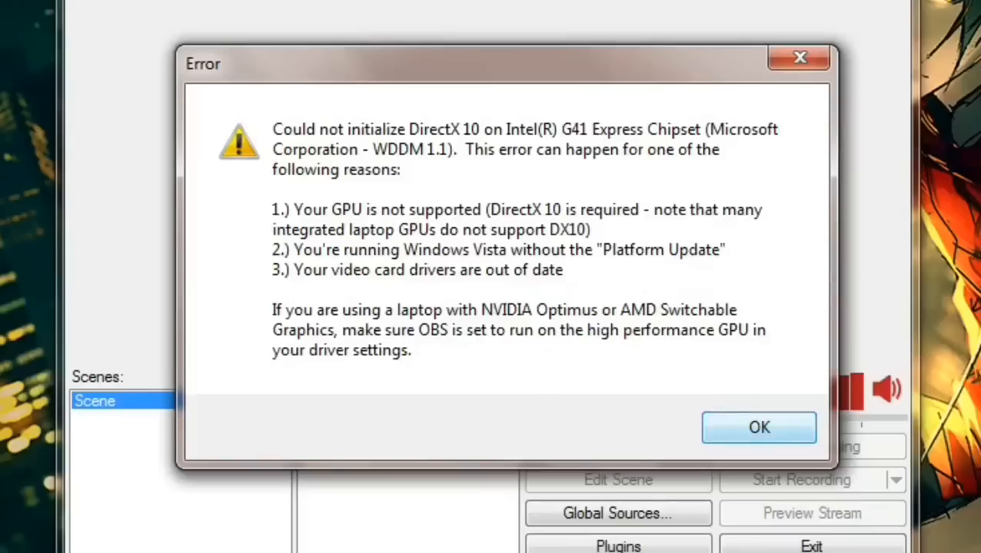
left_click(758, 427)
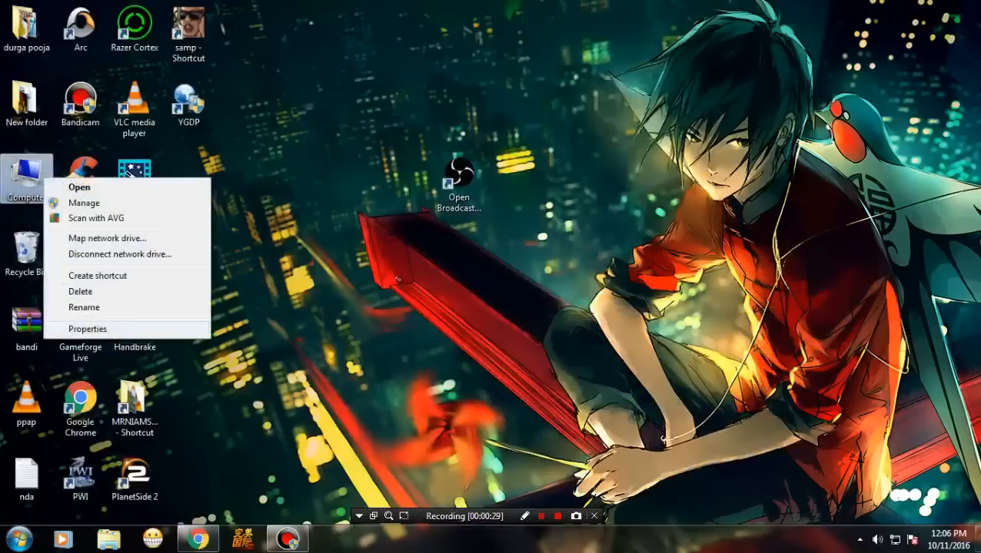
left_click(87, 329)
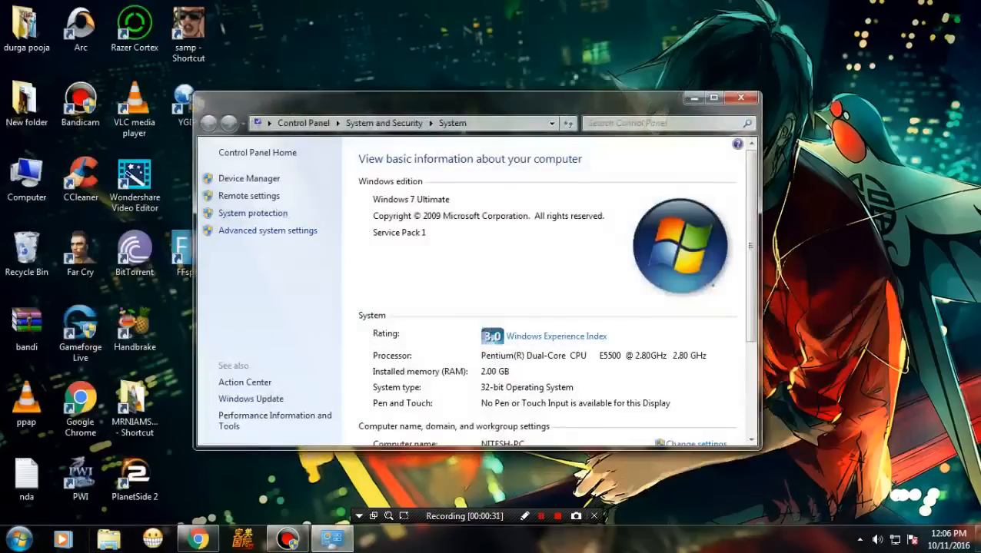
scroll("down", 3)
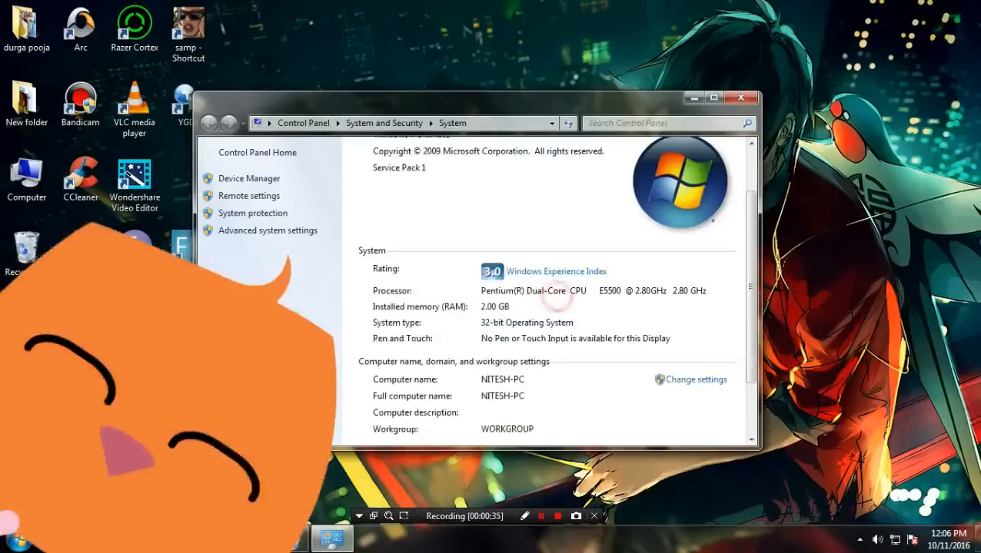
scroll("down", 3)
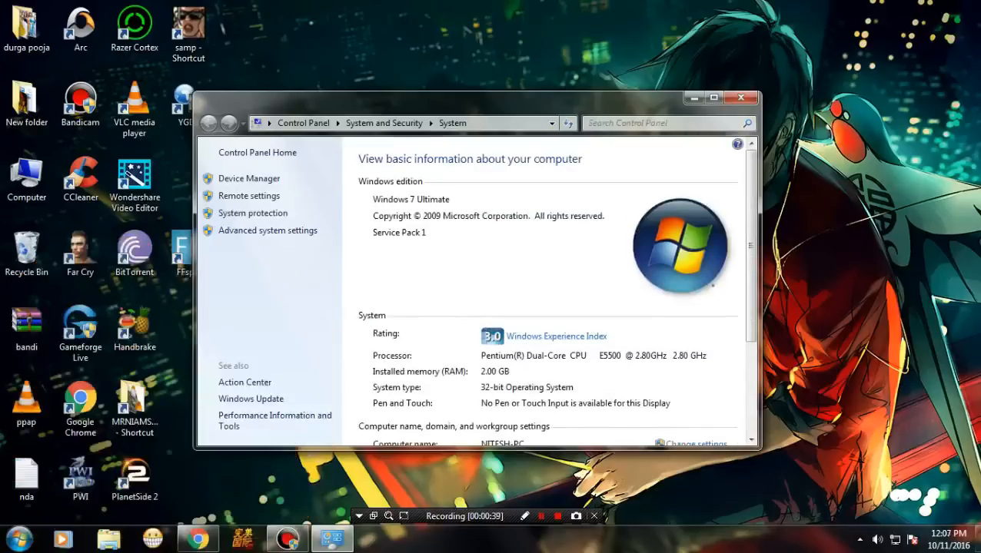
scroll("down", 3)
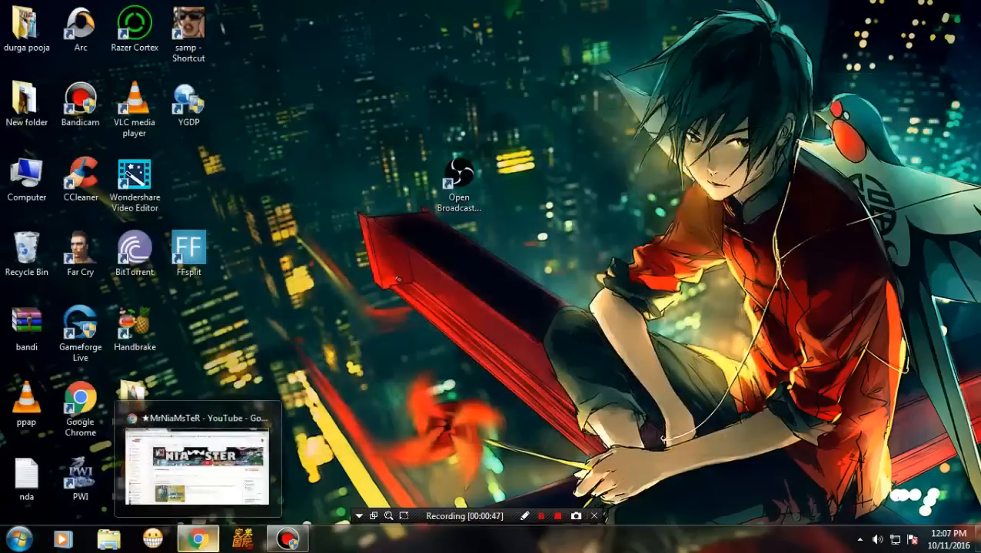
Step: In Chrome, go to sh.st/21etD and skip the ad to reach the dxcpl download
left_click(197, 468)
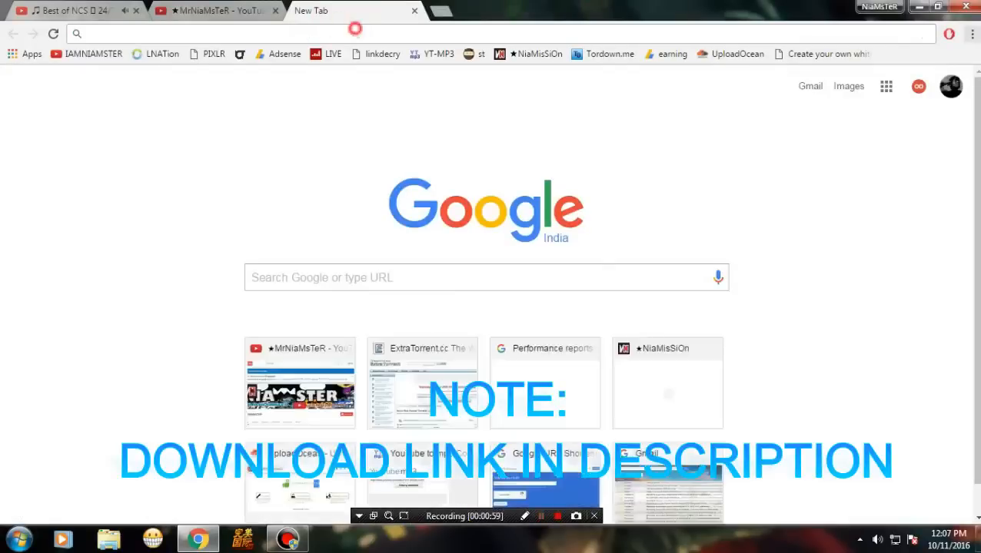
type("sh.st/21etD")
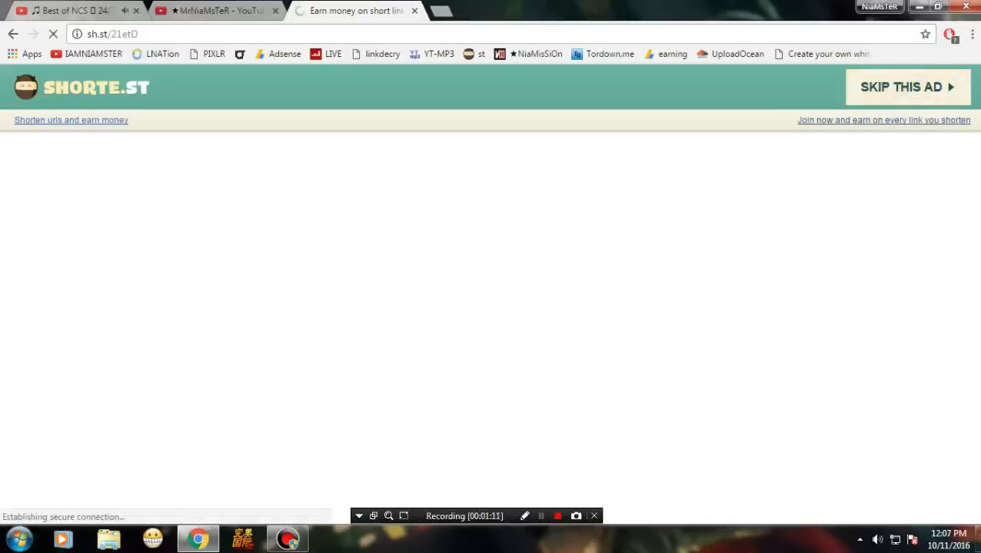
left_click(907, 86)
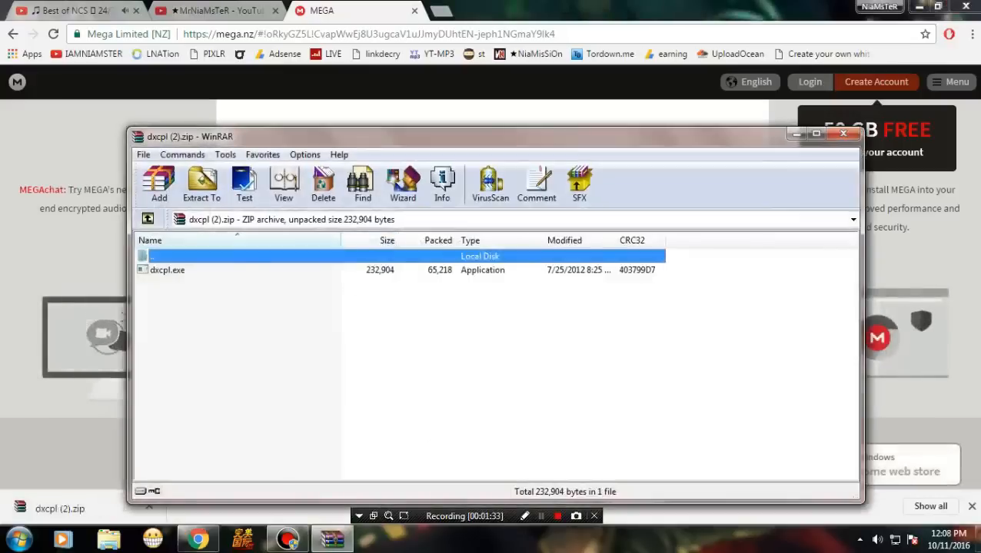
Step: Drag dxcpl.exe from WinRAR onto the desktop and select its icon
left_click(202, 185)
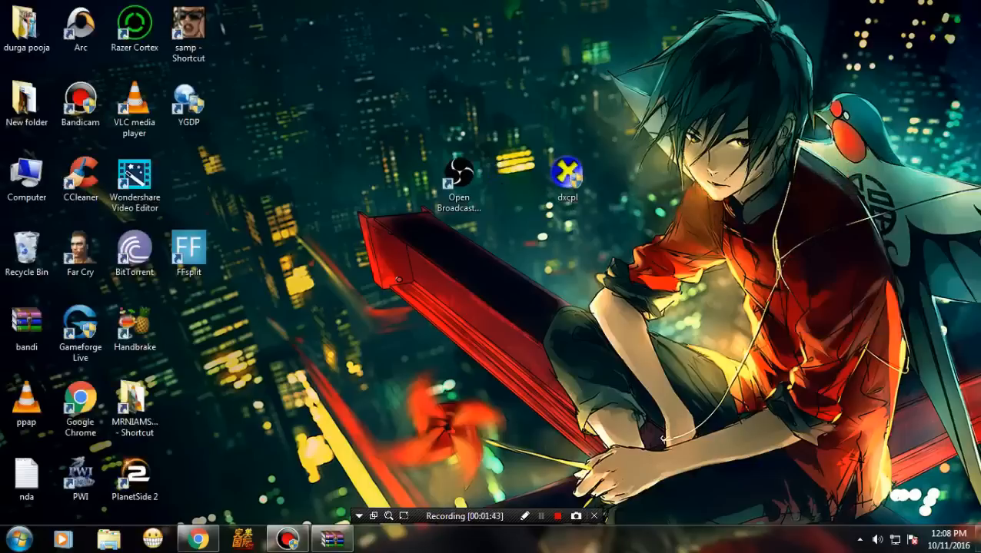
left_click(570, 167)
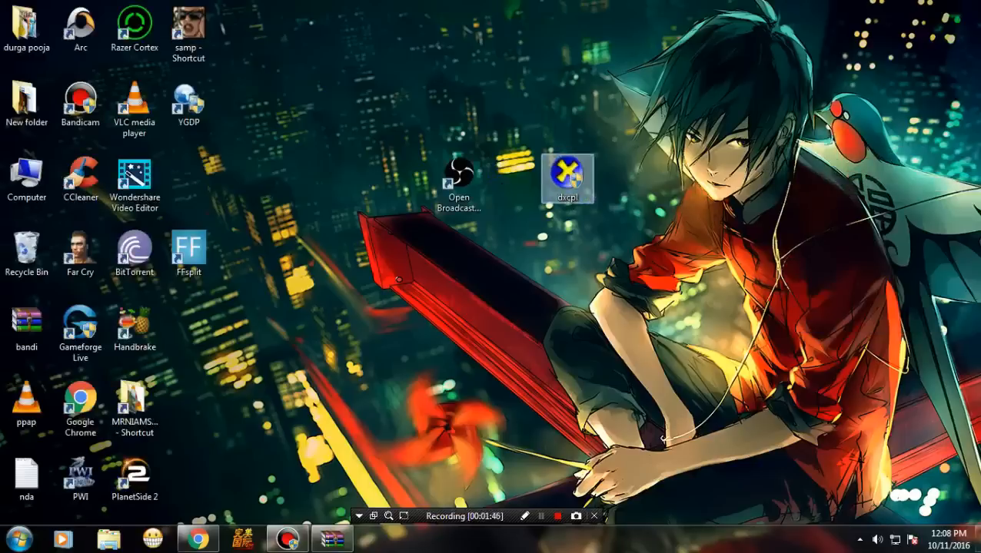
Step: Launch dxcpl and open Edit List on the Direct3D 10.x/11.x tab
double_click(569, 166)
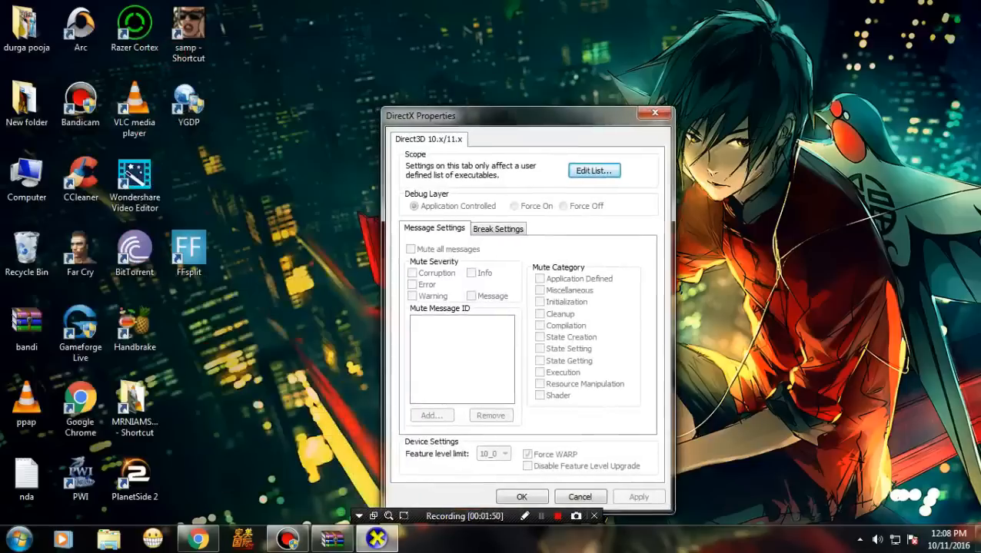
left_click(593, 170)
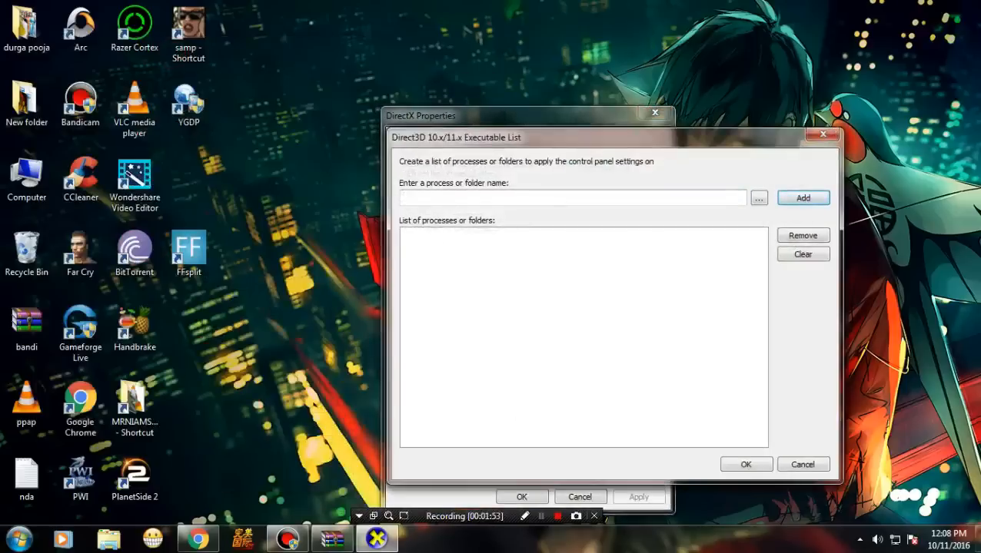
Step: Browse to Program Files > OBS, select OBS.exe, and add it to the list
left_click(758, 198)
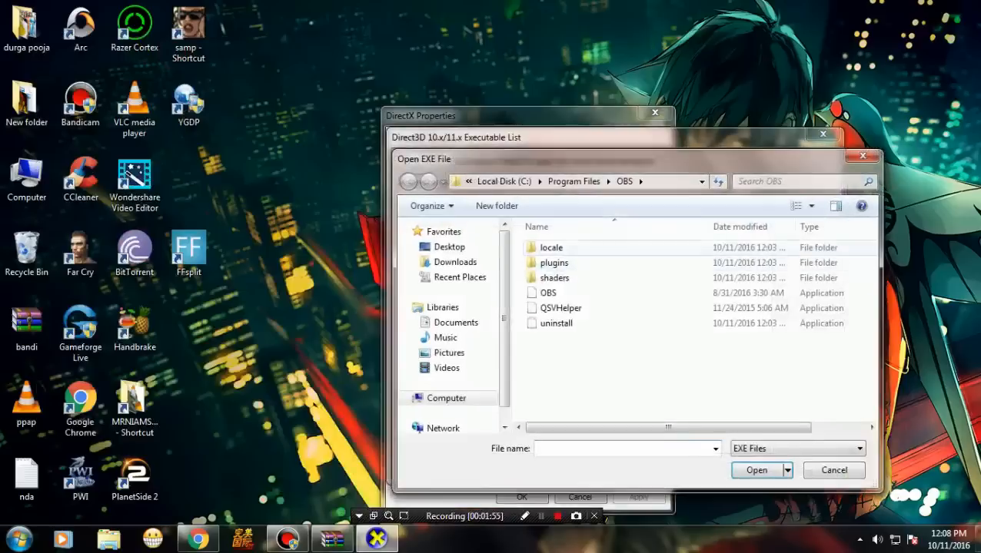
left_click(445, 398)
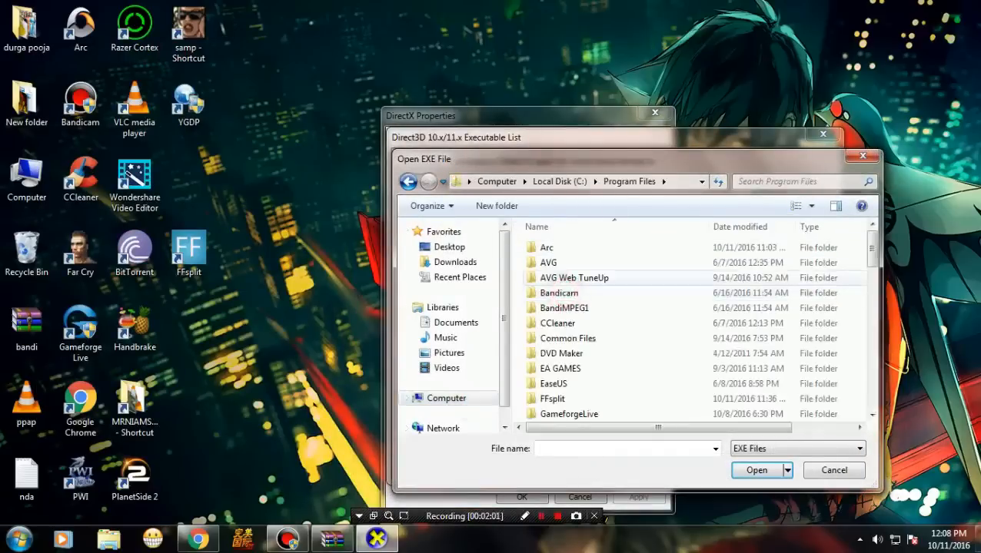
scroll("down", 3)
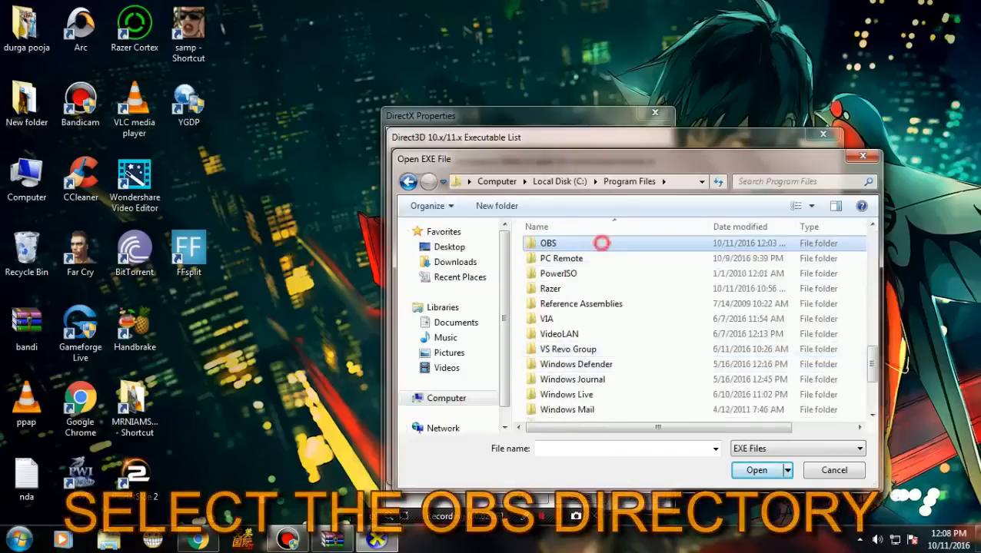
double_click(547, 243)
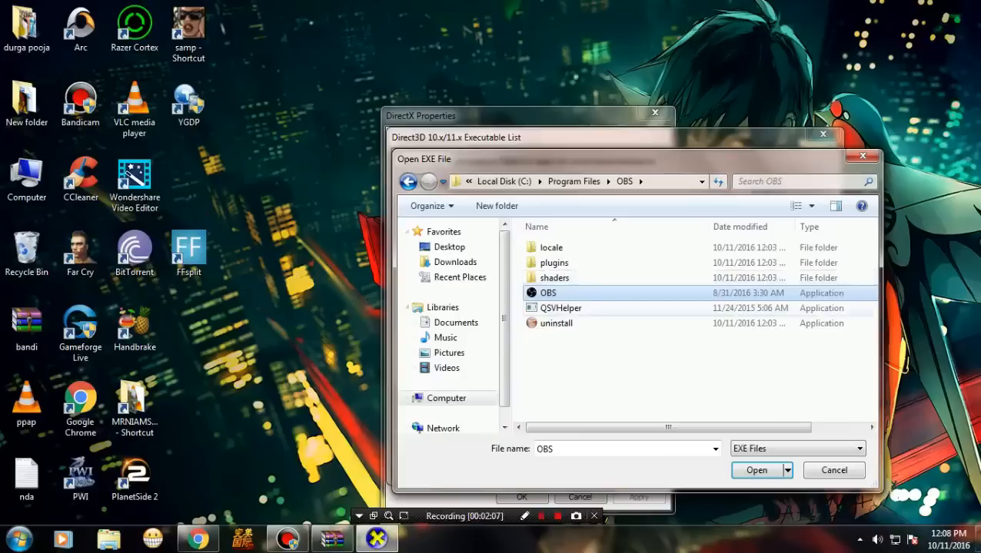
left_click(755, 471)
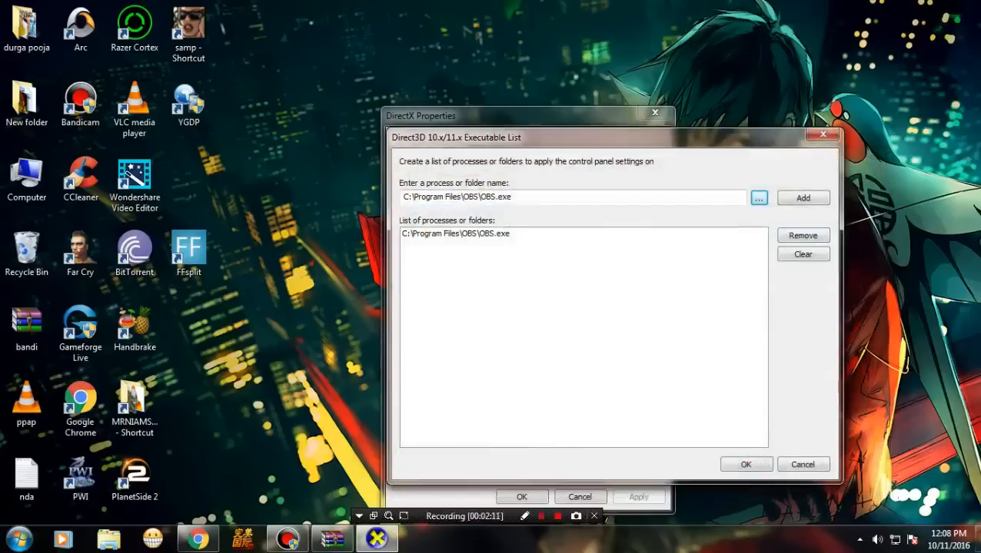
left_click(457, 233)
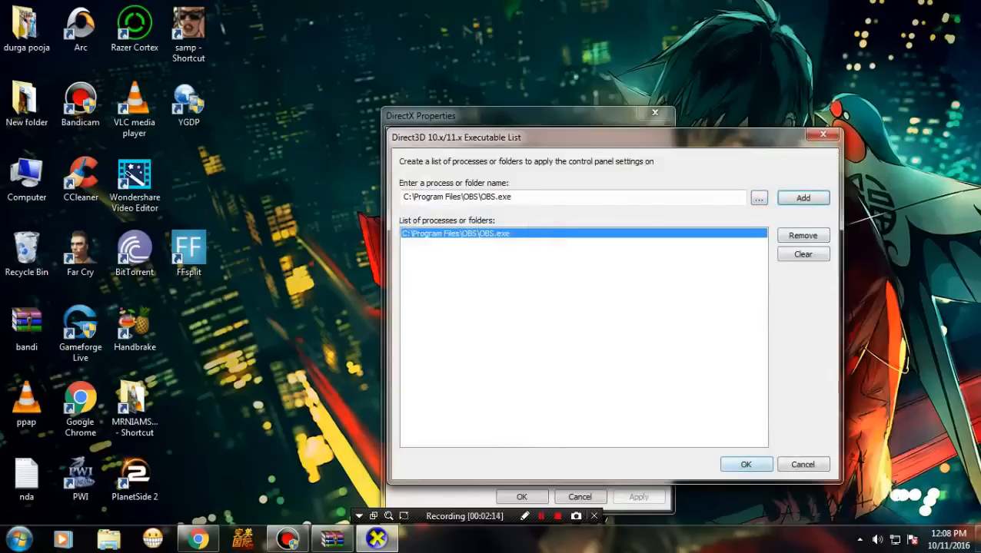
Step: Confirm the OBS.exe list, apply Force WARP, and close DirectX Control Panel with OK
left_click(747, 464)
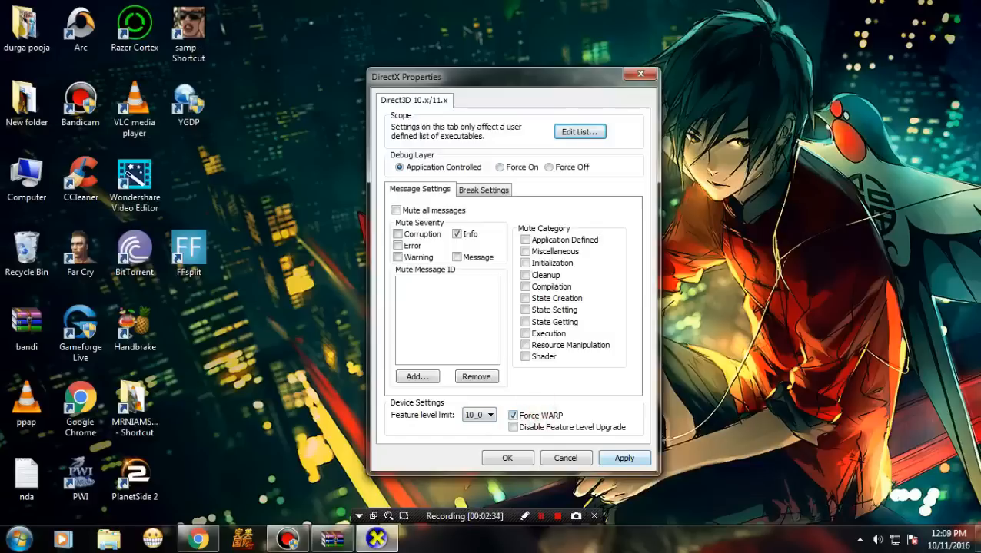
left_click(624, 458)
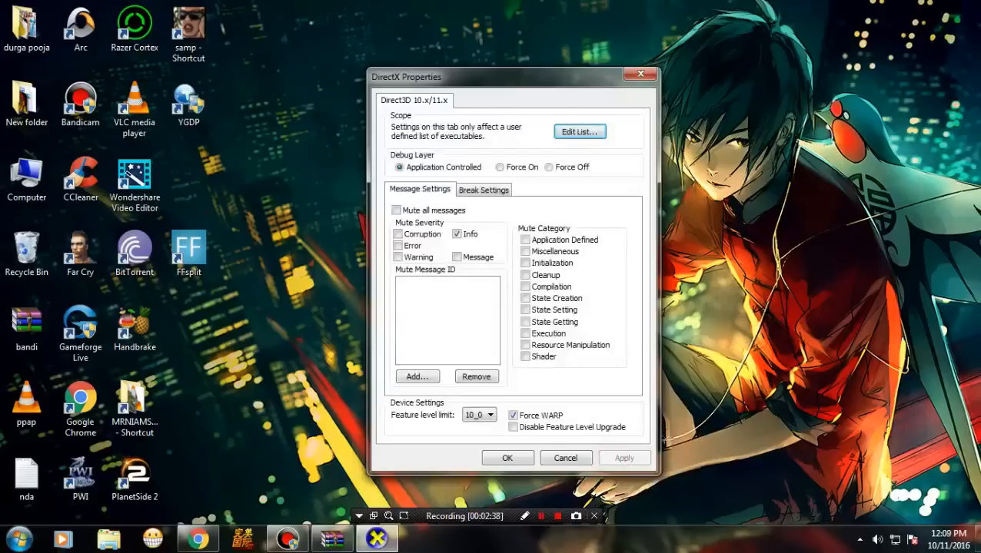
left_click(566, 458)
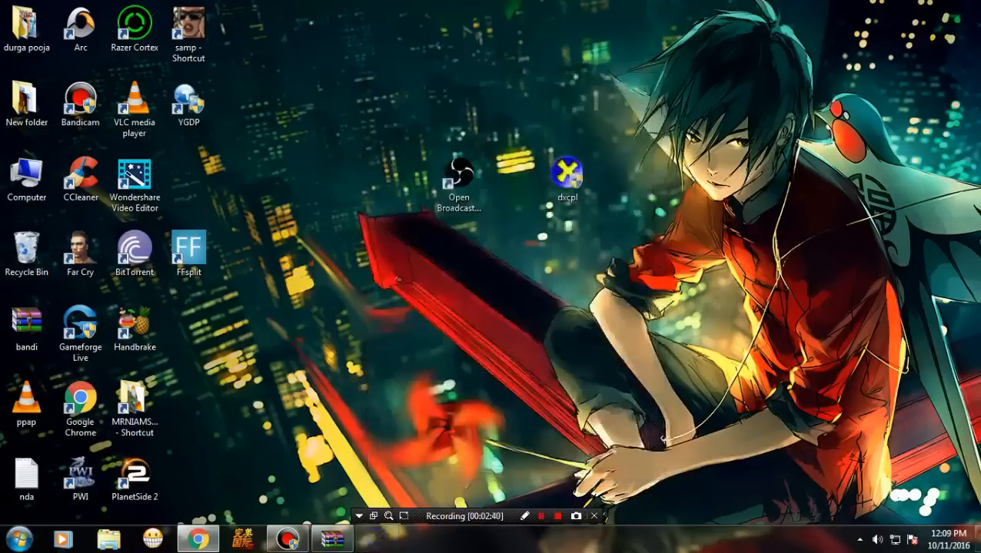
Step: Relaunch OBS, which now opens with no DirectX error, then open the Start menu
left_click(459, 175)
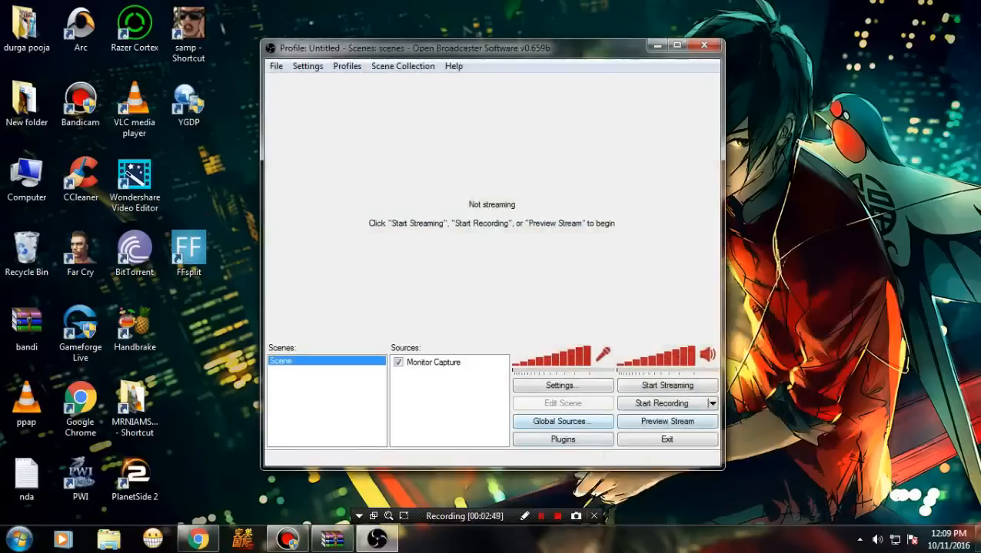
left_click(662, 402)
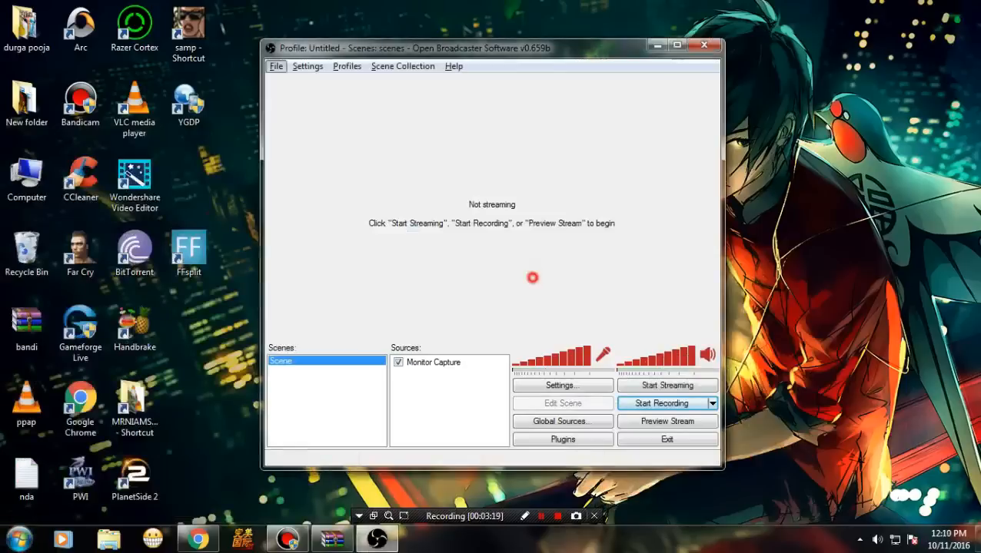
left_click(16, 539)
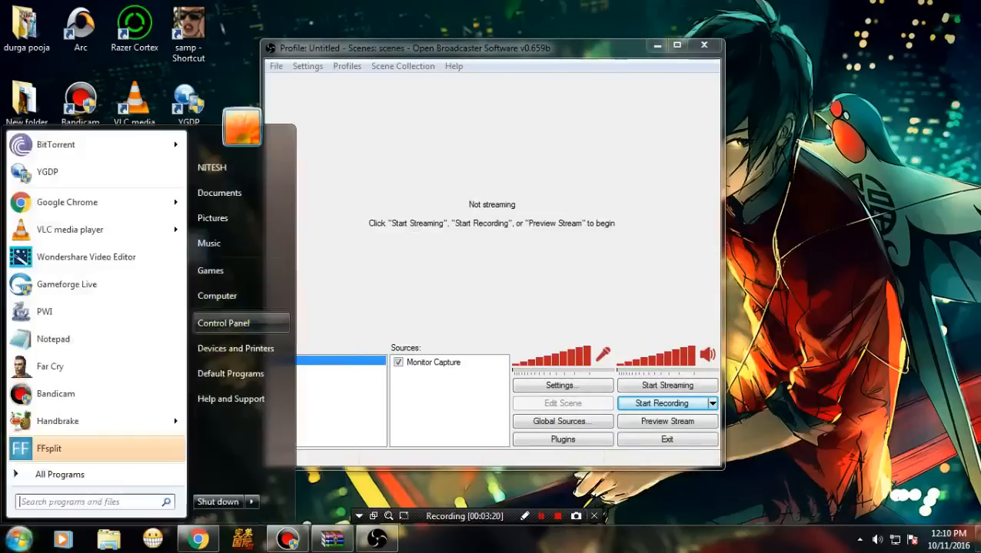
Step: Close the Start menu and hide the OBS window, leaving the bare desktop
left_click(217, 296)
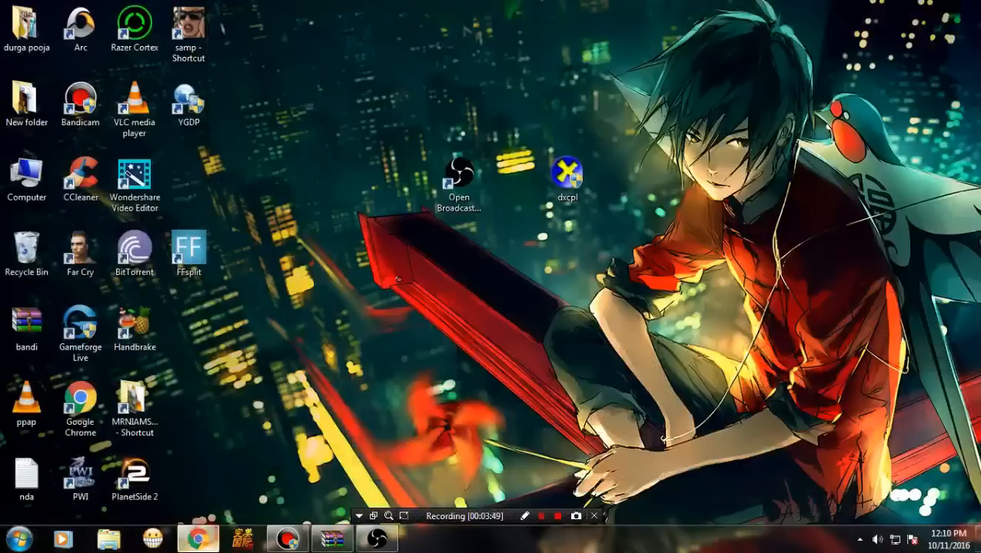
Step: Bring Chrome forward and scroll down the MrNiaMsTeR YouTube channel page
left_click(198, 541)
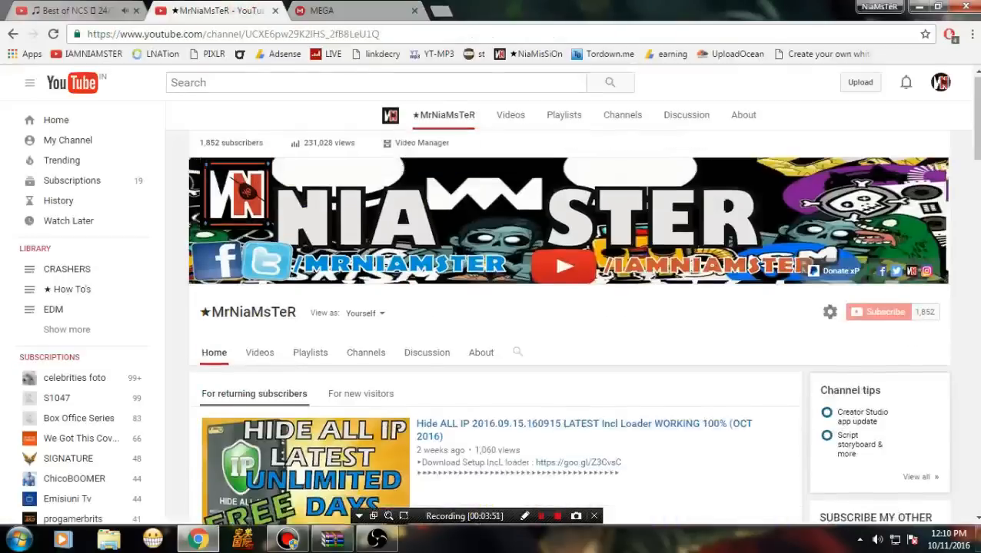
scroll("down", 3)
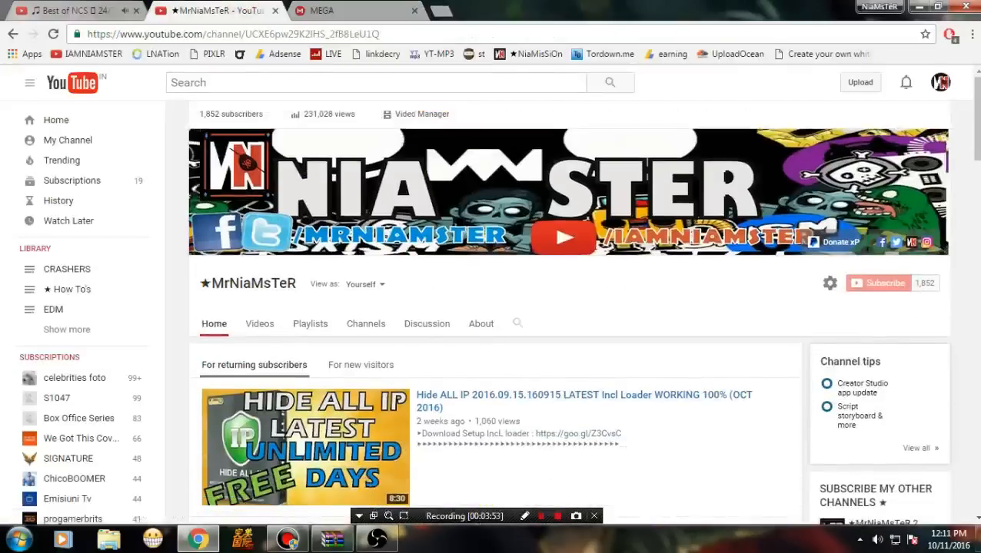